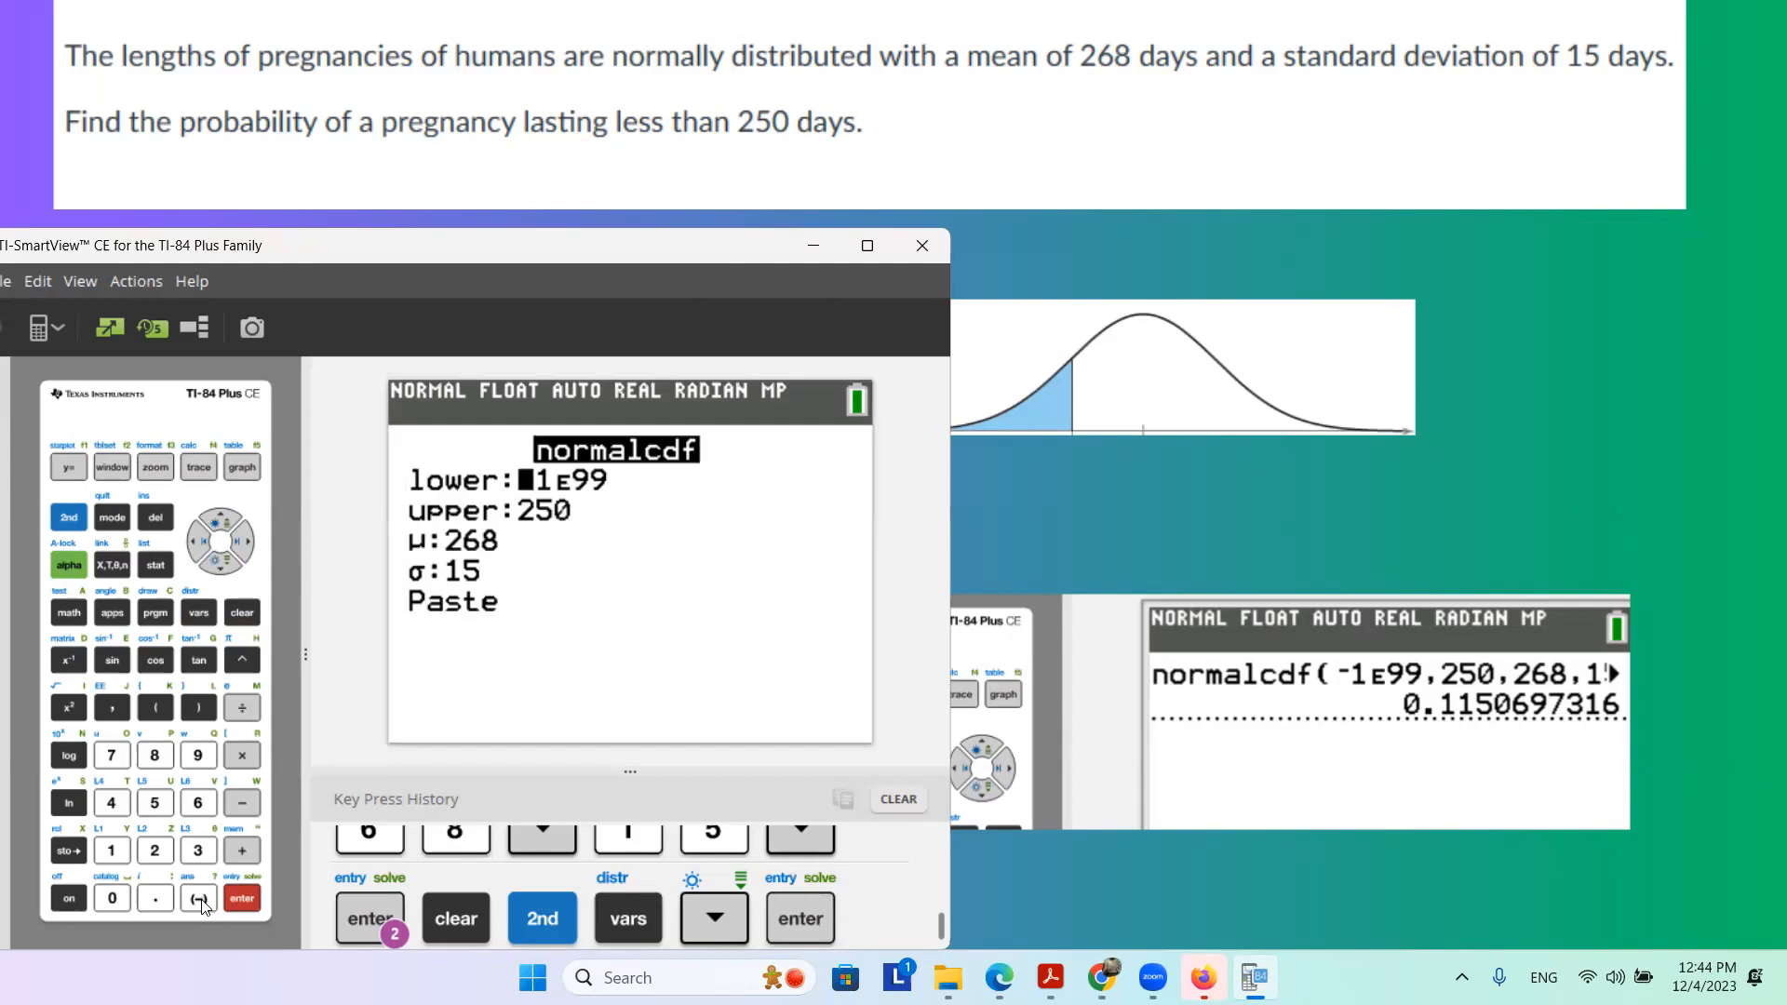
- Enter -1000 as the normalcdf lower bound, with upper 250, μ 268, σ 15
left_click(111, 849)
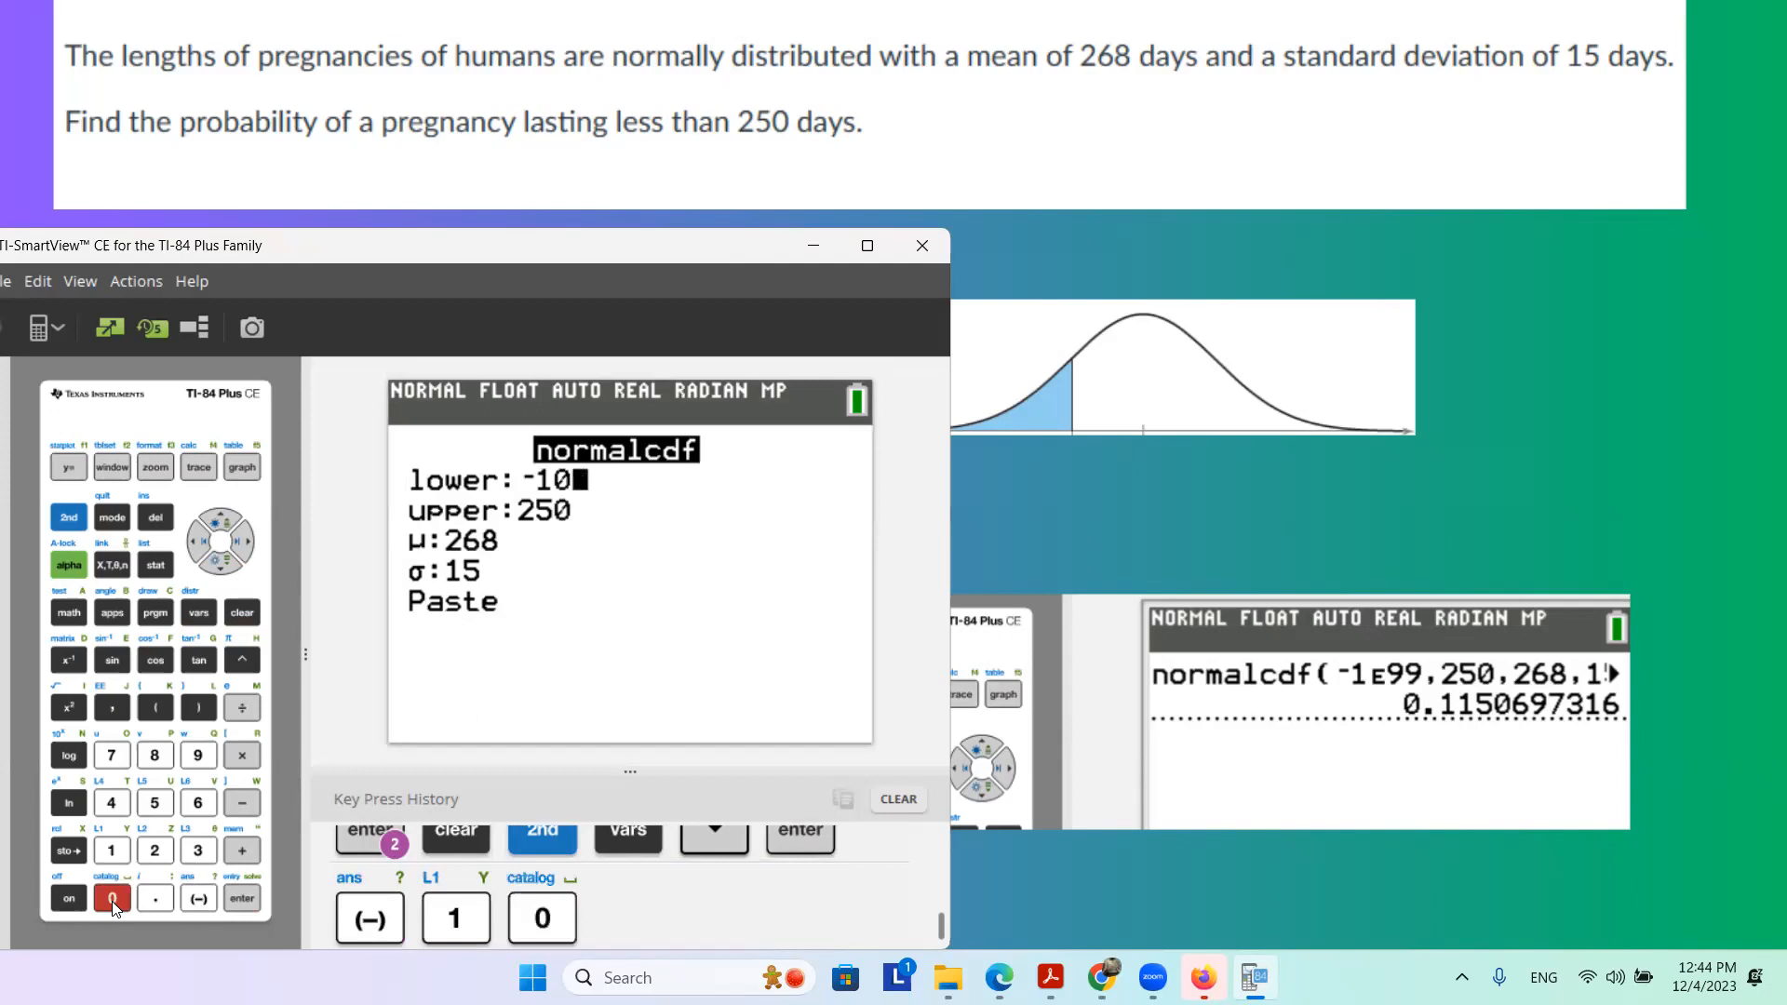
type("00")
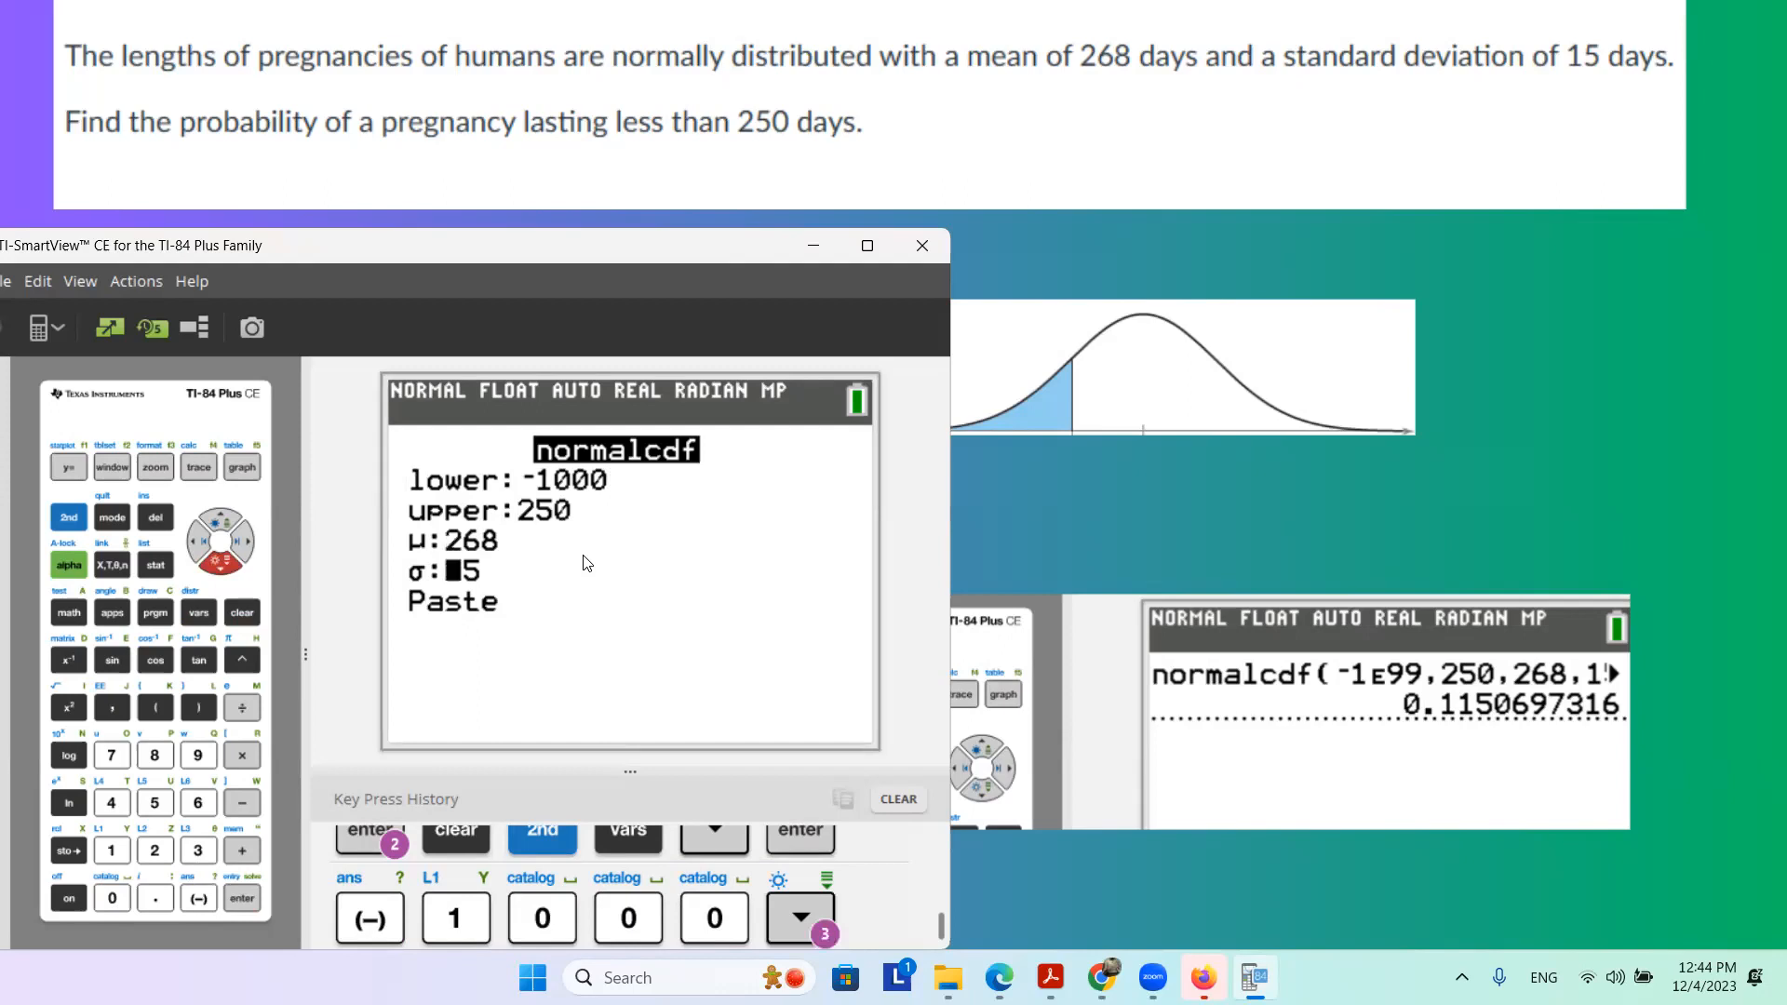
type("1")
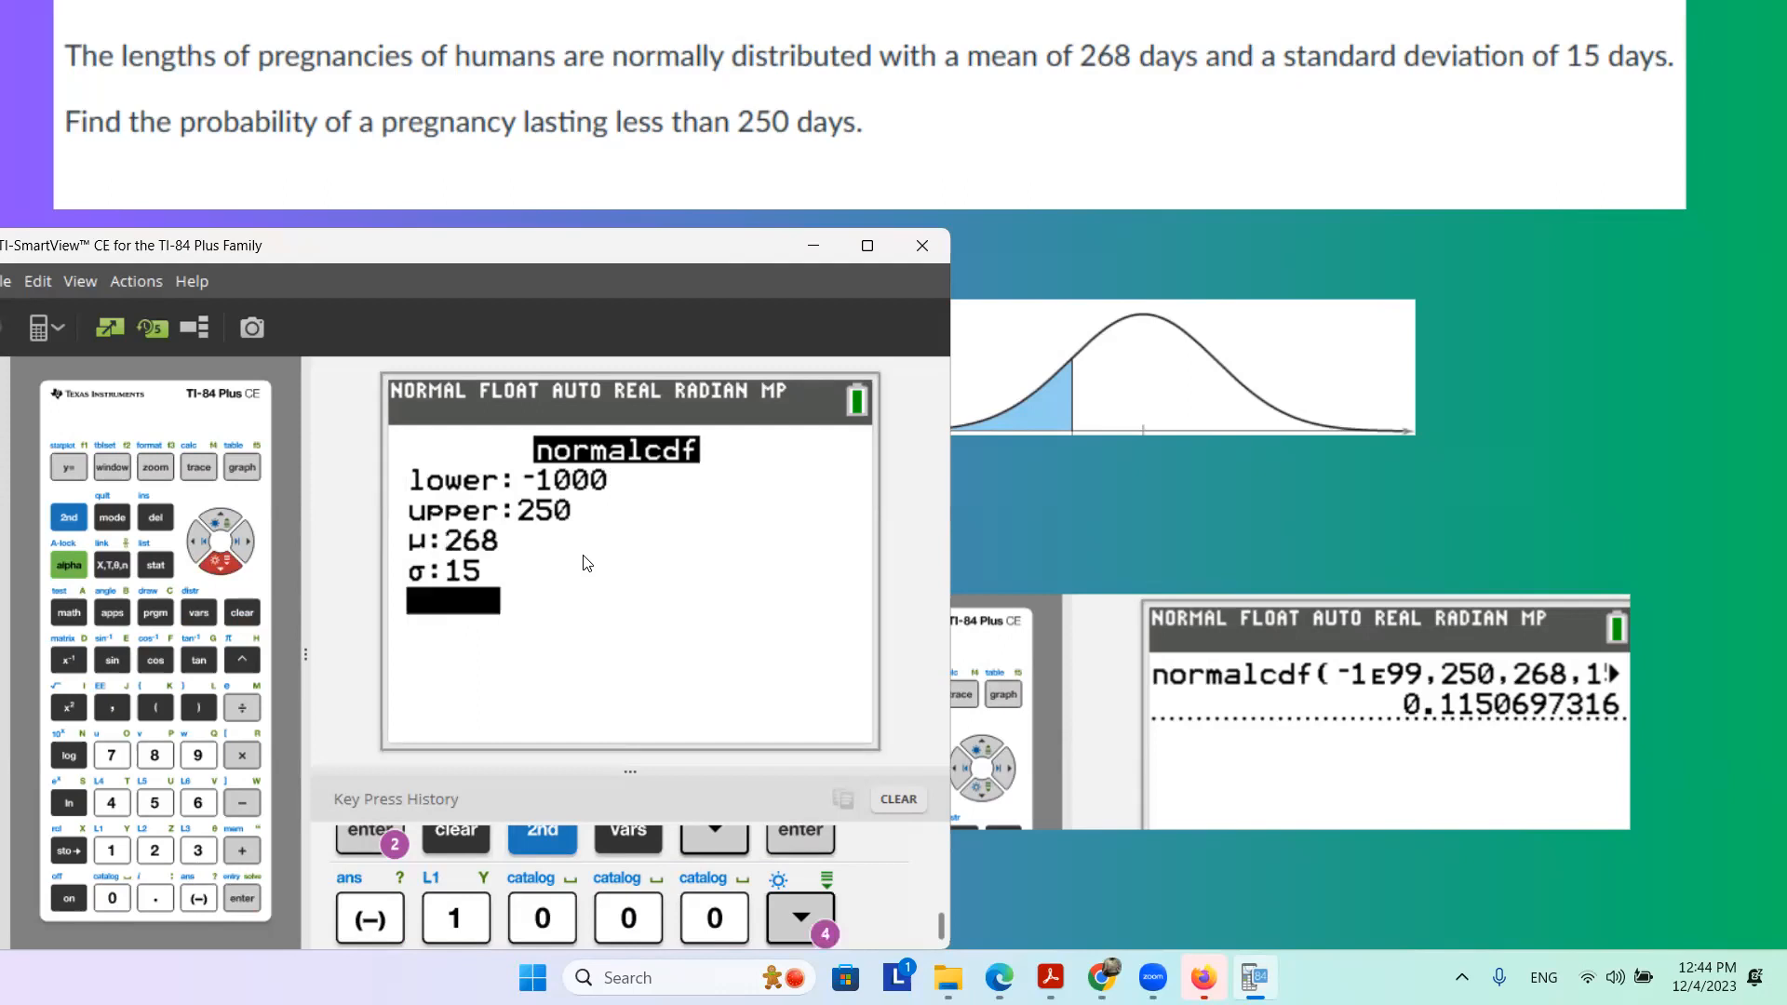